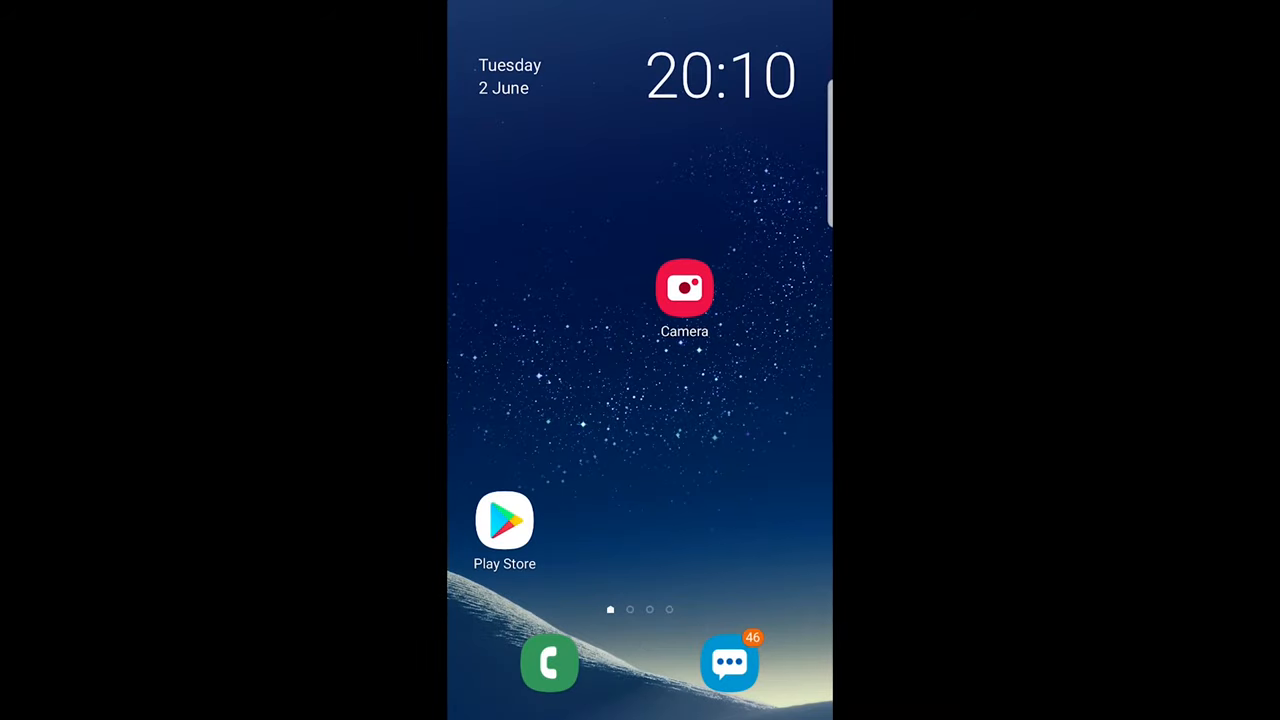
Launch Instagram from the Android home screen to reach the home feed
{"action": "scroll", "scroll_direction": "up", "scroll_amount": 3}
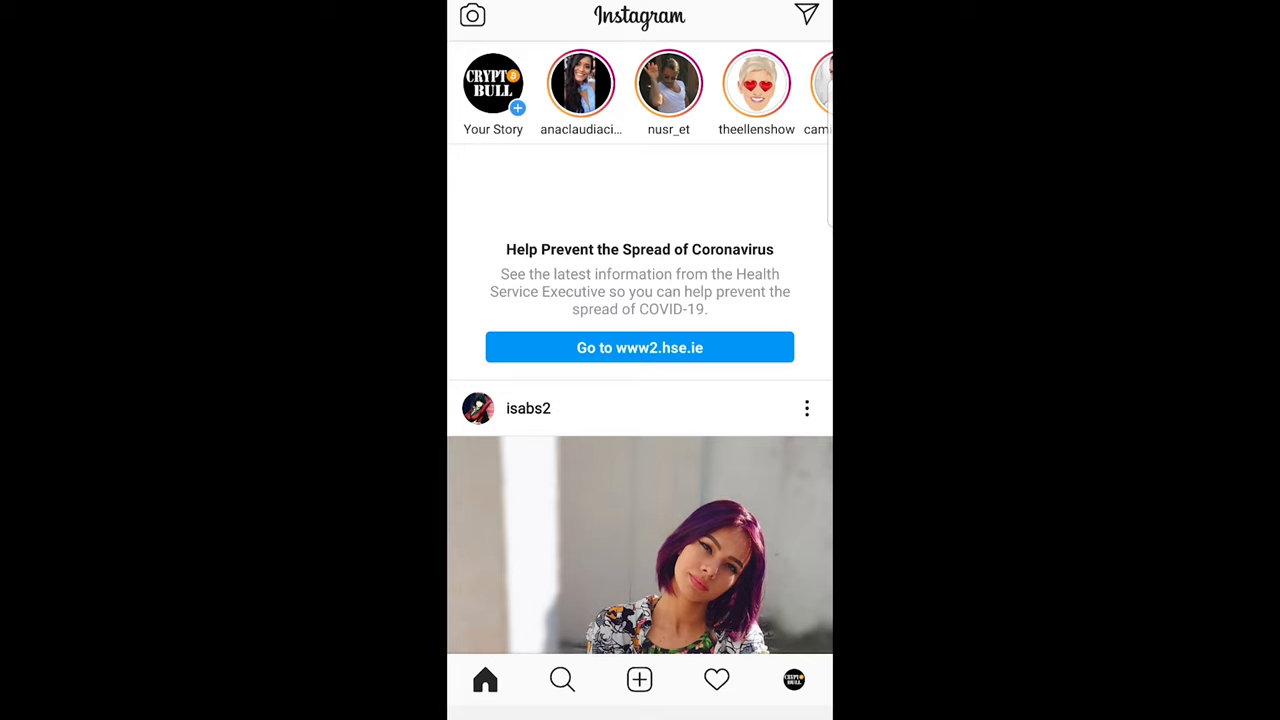
Open your profile page and its hamburger side menu of account options
{"action": "left_click", "coordinate": [794, 680]}
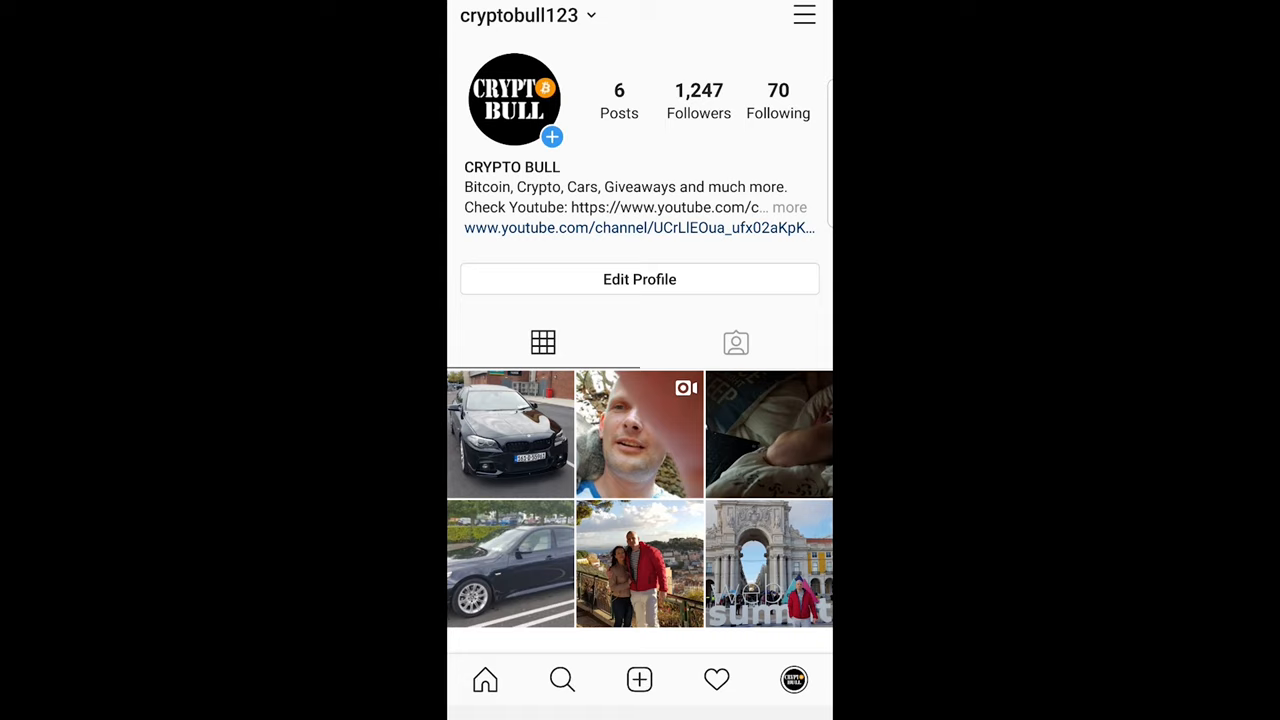
{"action": "left_click", "coordinate": [804, 15]}
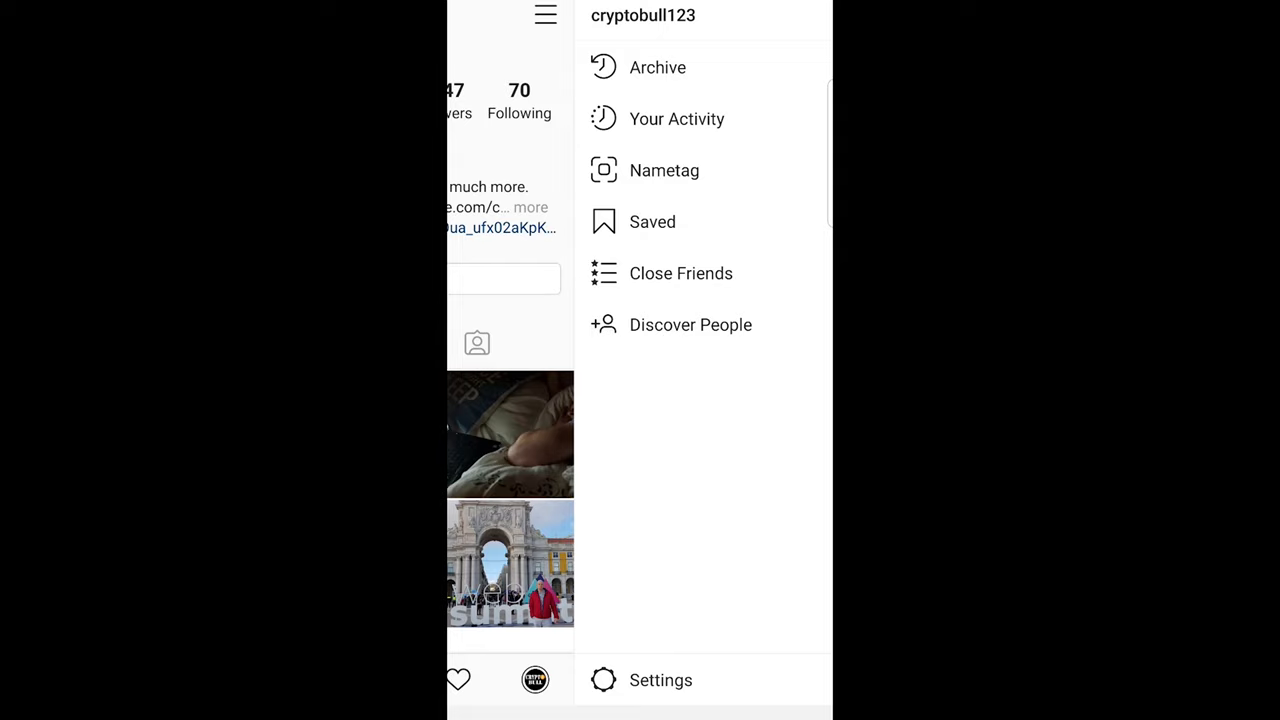
Go from the side menu's Settings into the Account settings page
{"action": "left_click", "coordinate": [660, 680]}
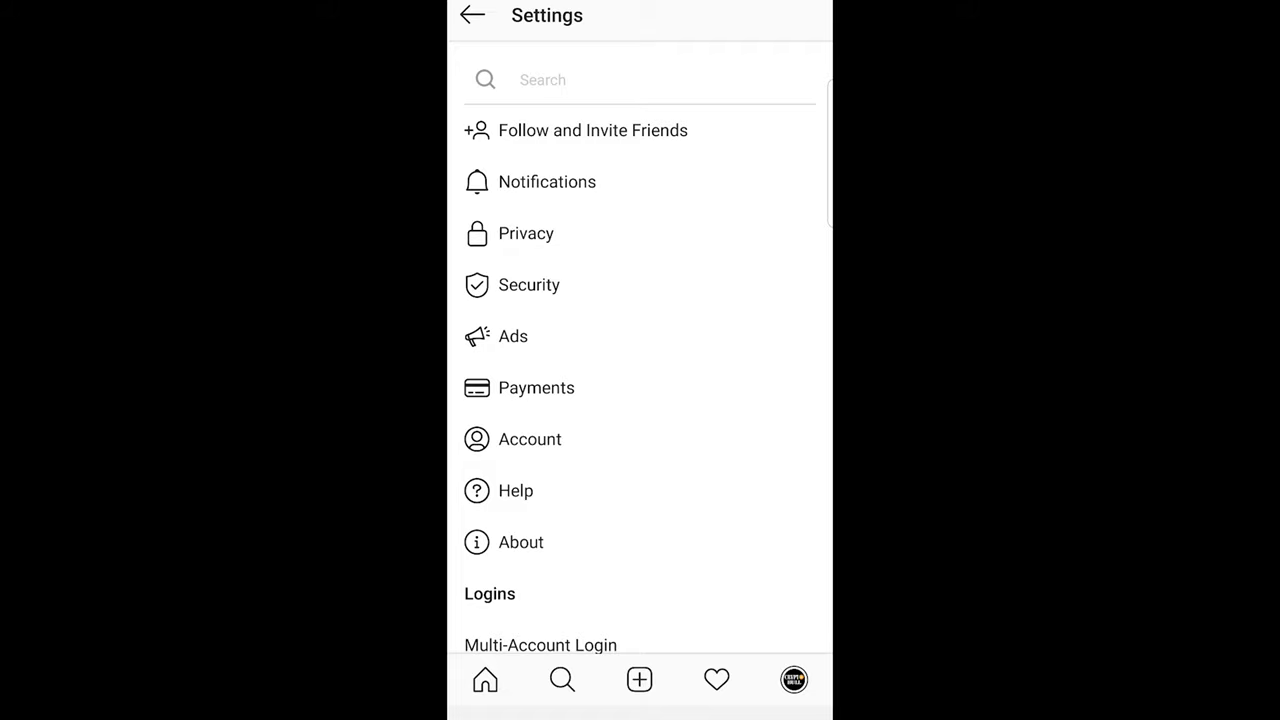
{"action": "left_click", "coordinate": [529, 439]}
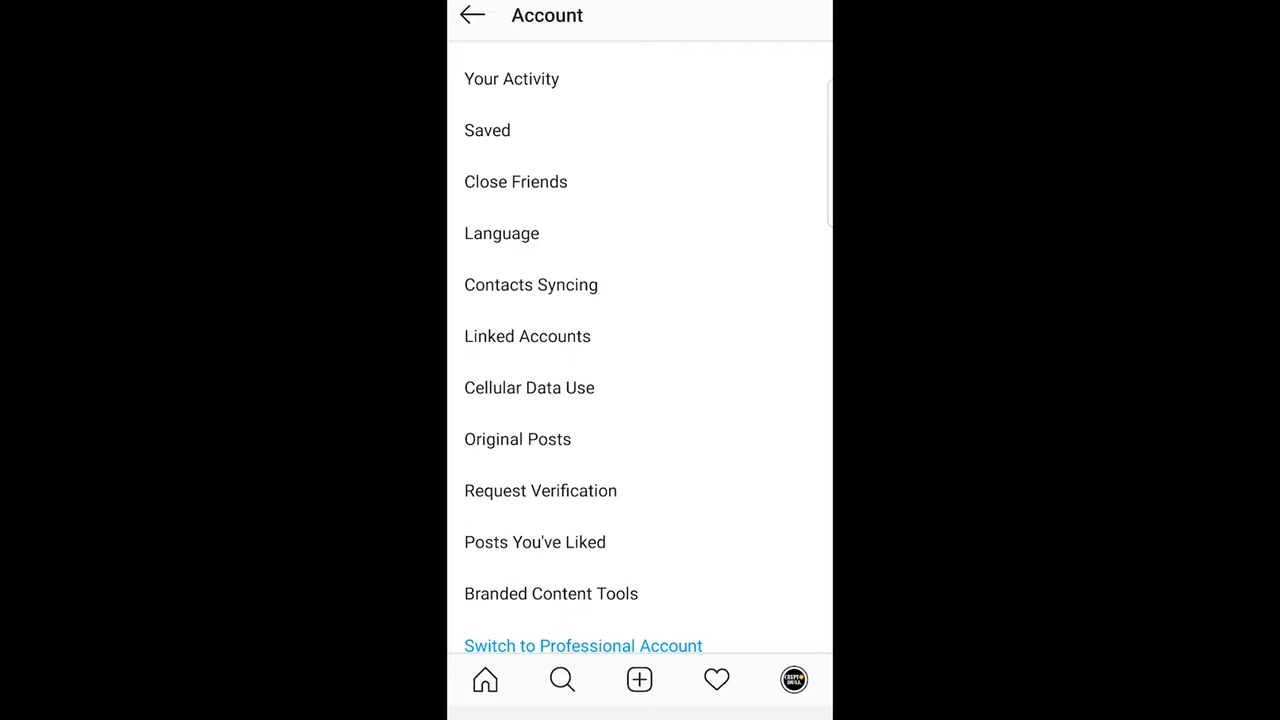
Link Facebook from the Linked Accounts page, triggering the Facebook sharing prompt
{"action": "left_click", "coordinate": [527, 336]}
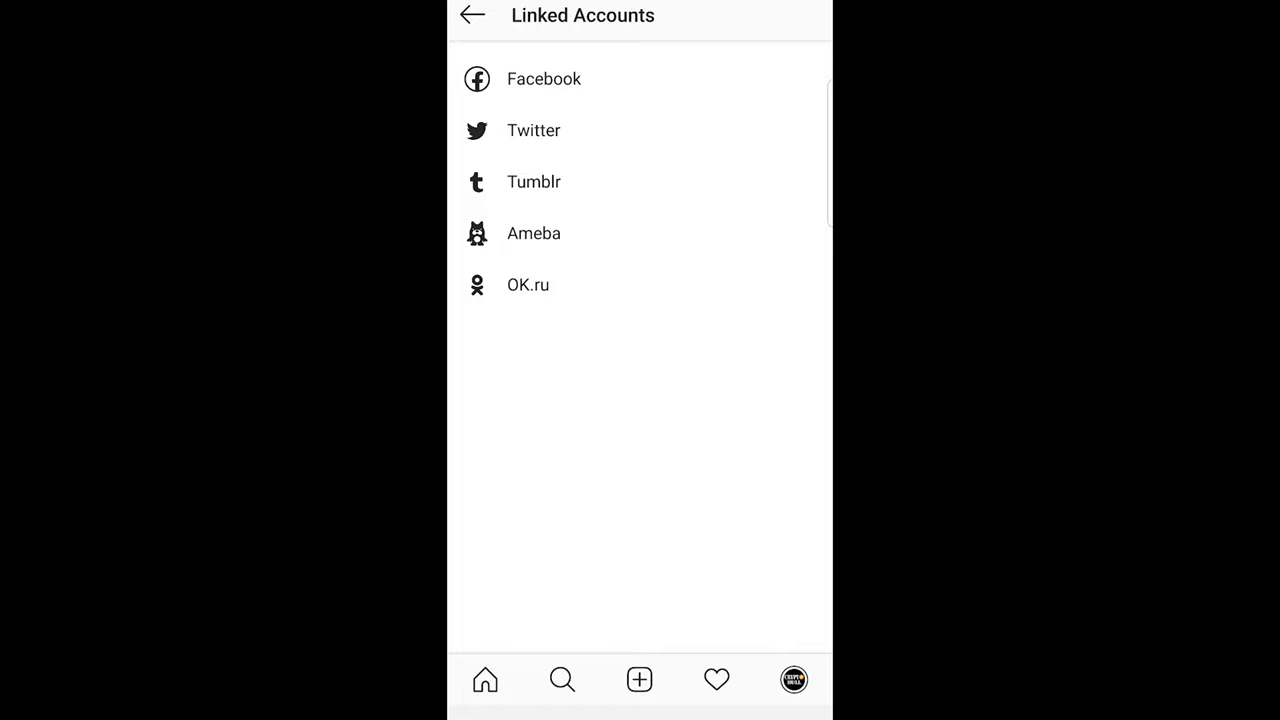
{"action": "left_click", "coordinate": [544, 79]}
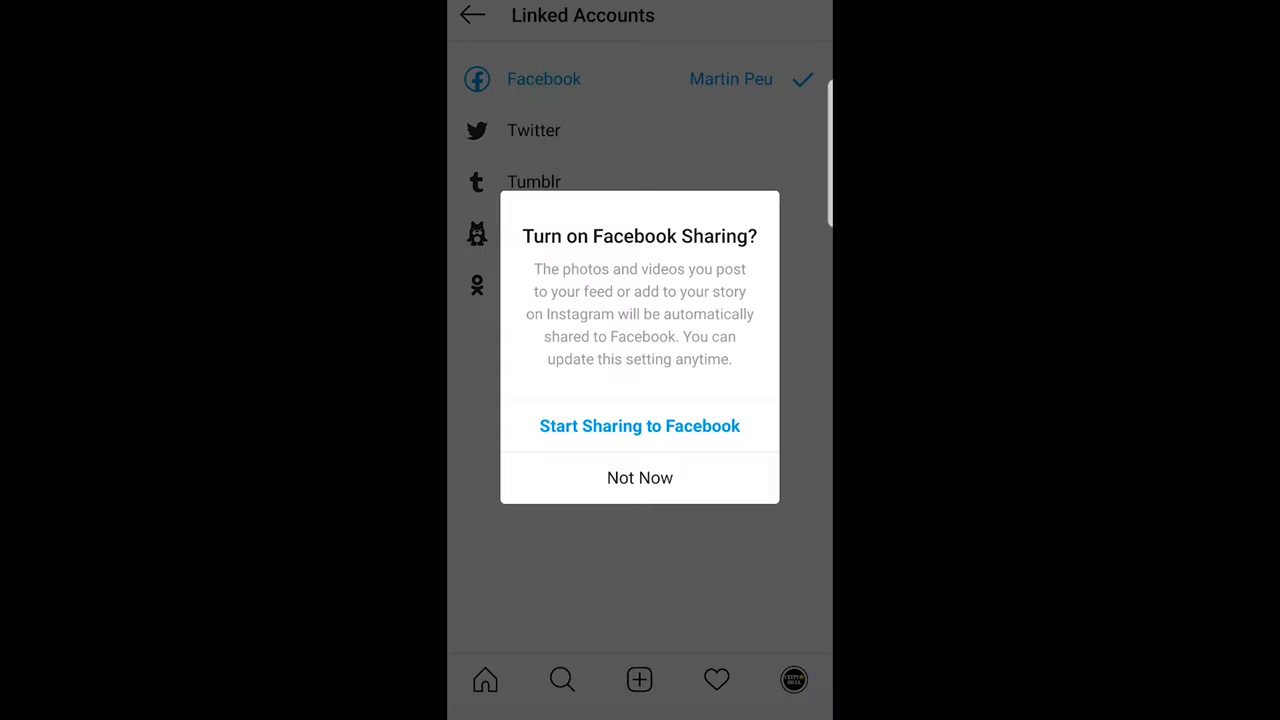